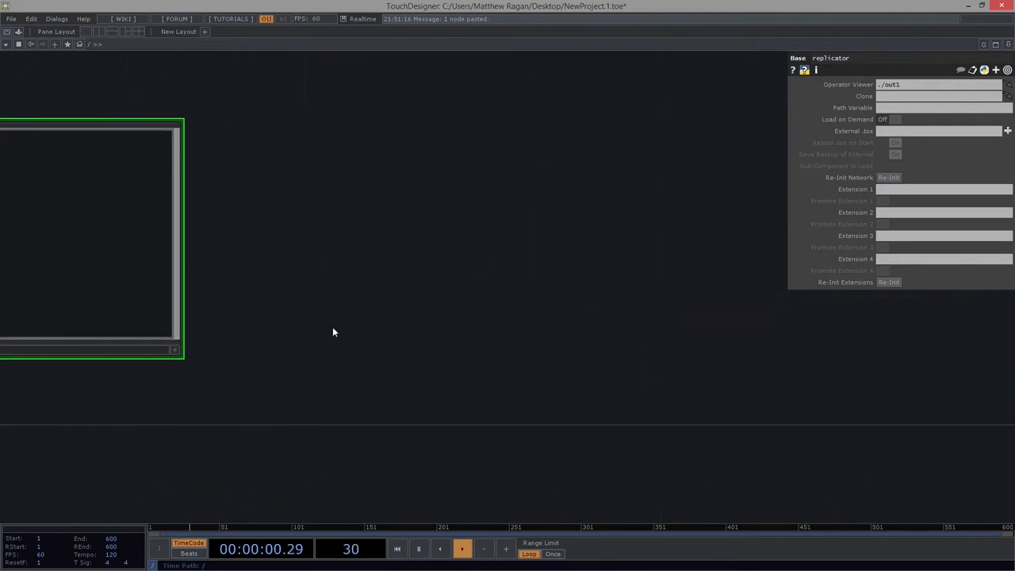
# - Create a Base component from the OP Create Dialog
pyautogui.doubleClick(333, 331)
pyautogui.write('ba')
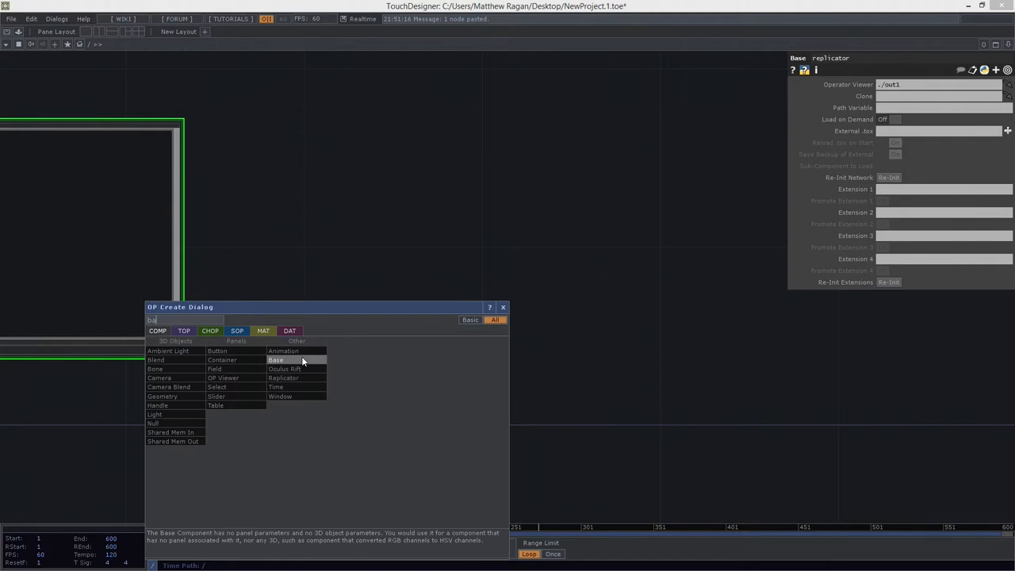
pyautogui.click(276, 360)
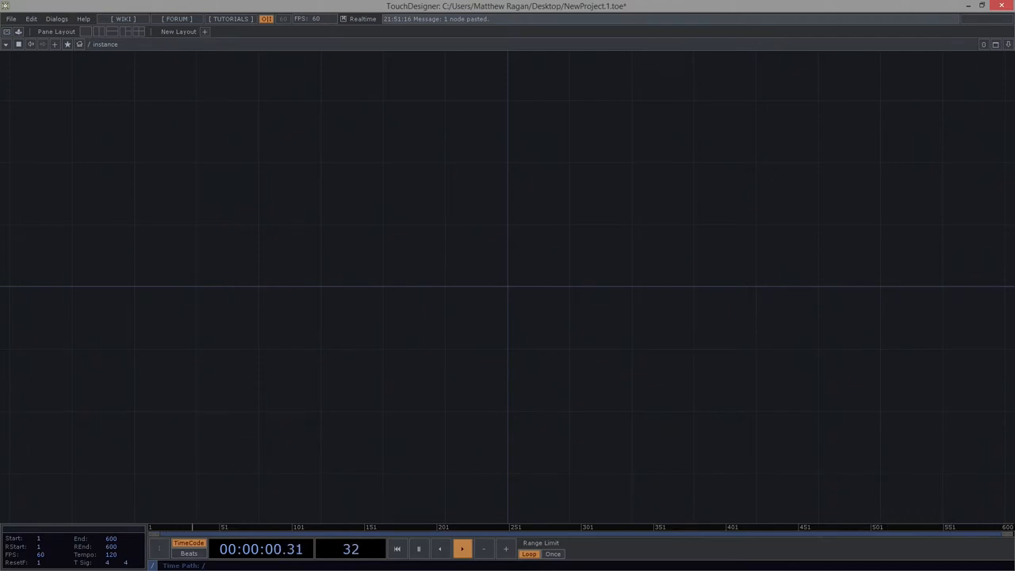
pyautogui.click(464, 549)
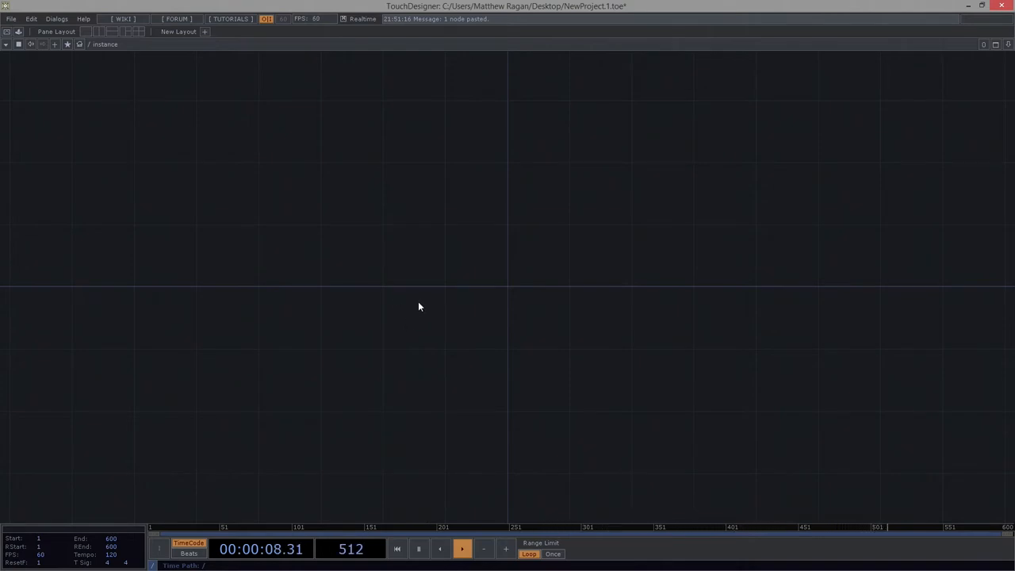
# - Add Geometry, Camera and Light COMPs to the instance network
pyautogui.doubleClick(419, 308)
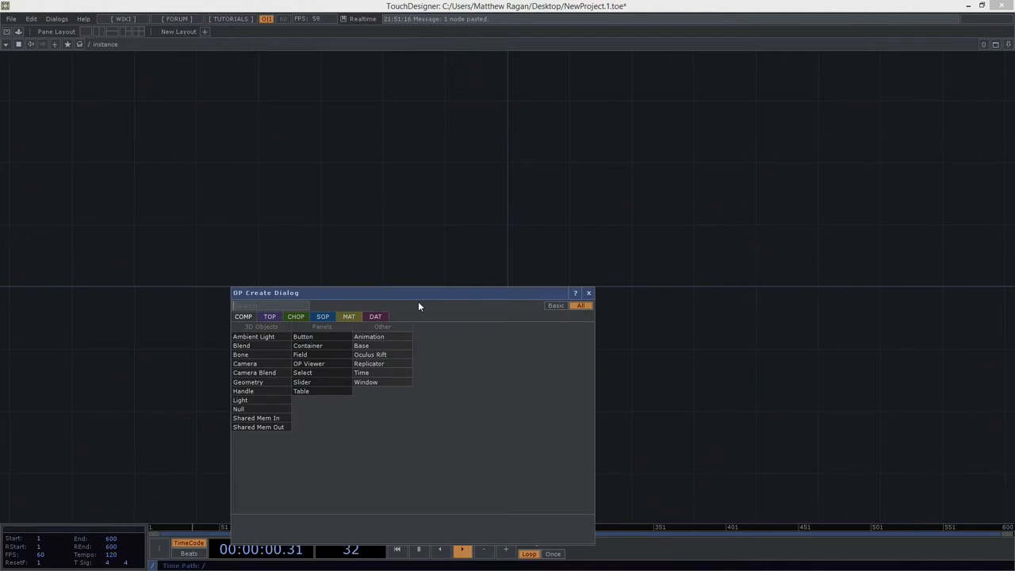
pyautogui.moveTo(248, 382)
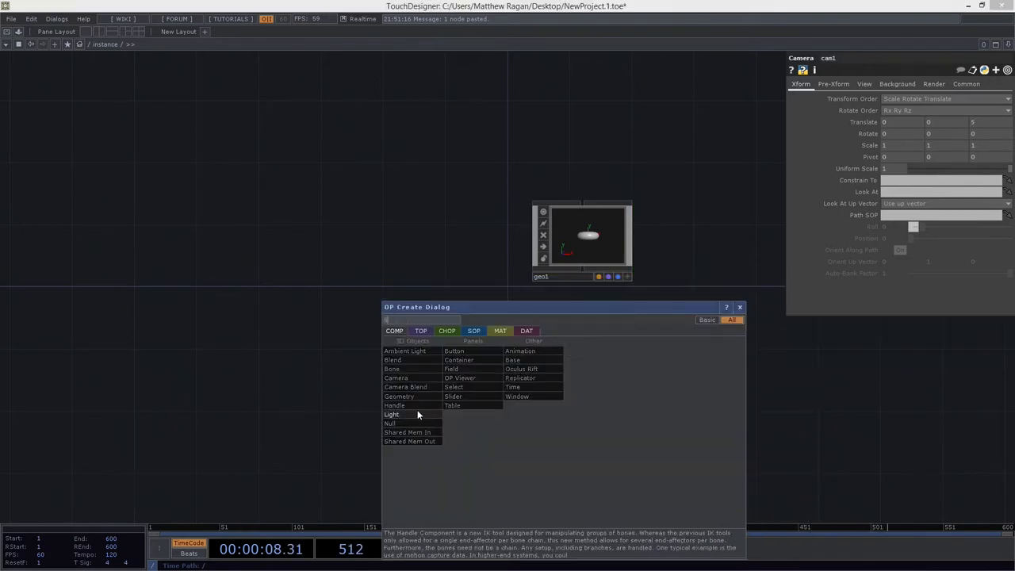
pyautogui.click(391, 414)
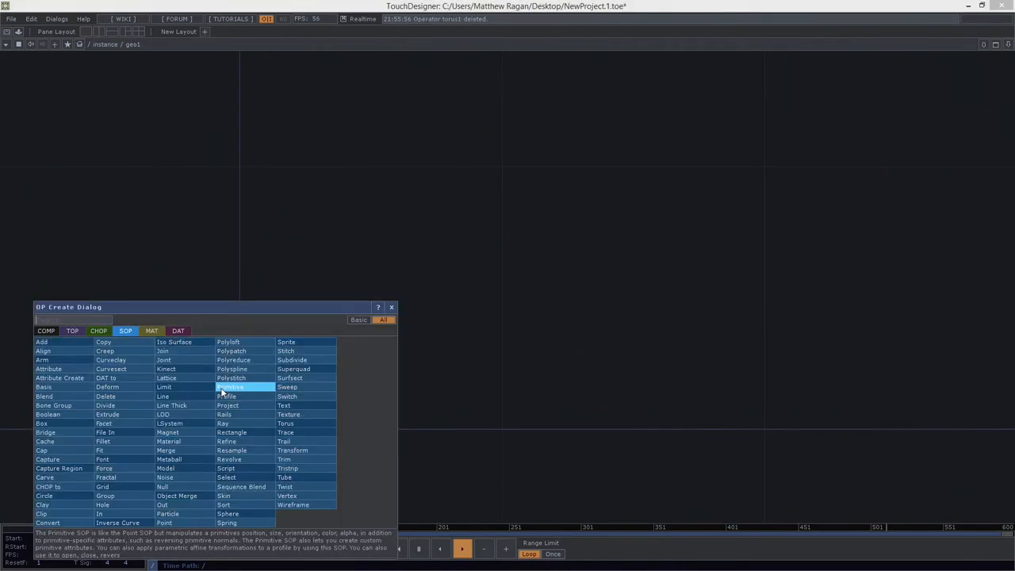
# - Place a Rectangle SOP inside geo1 by searching 'rec'
pyautogui.write('rec')
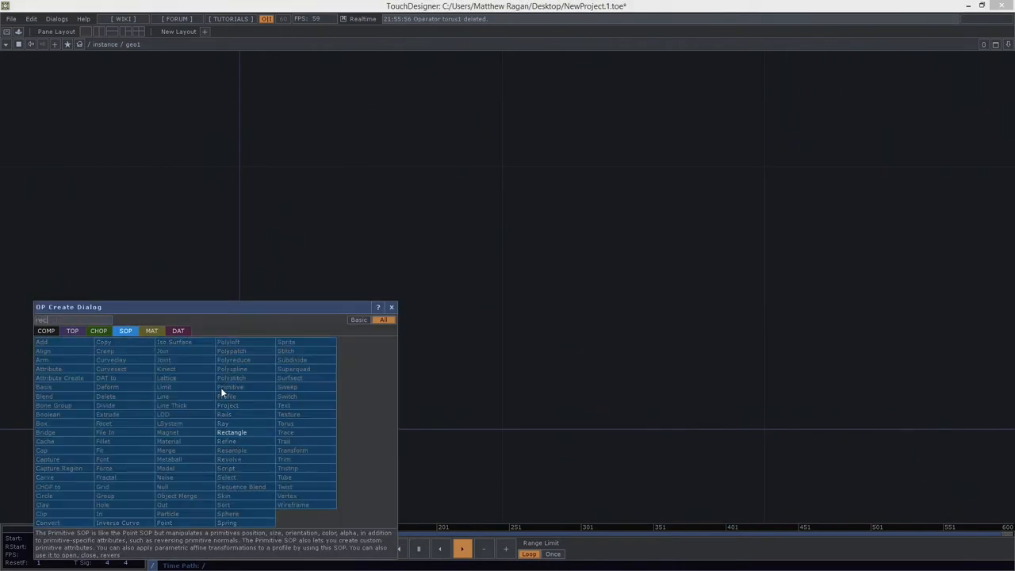
pyautogui.doubleClick(232, 431)
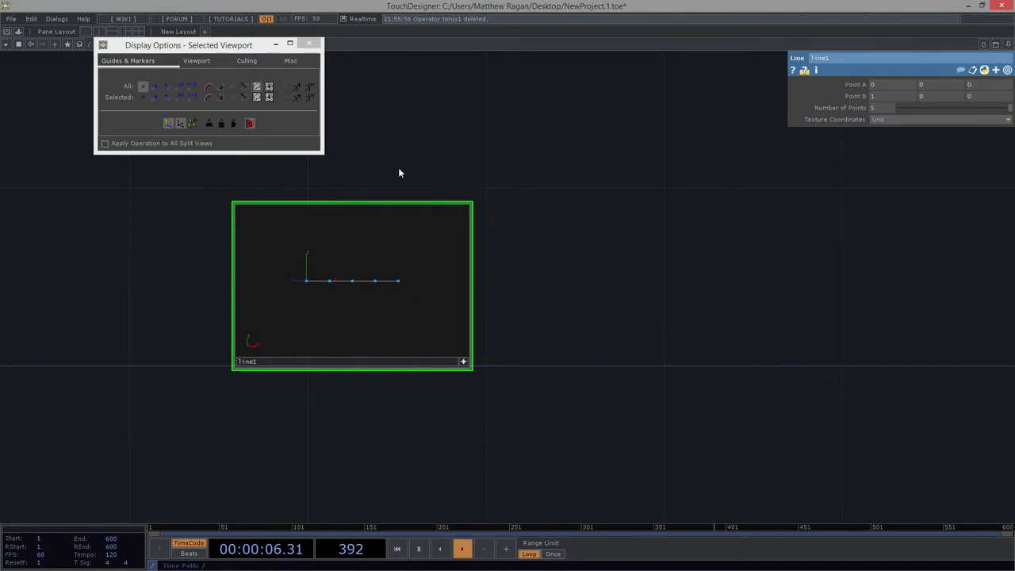
# - Adjust the line viewer's Display Options for the five-point line
pyautogui.click(308, 43)
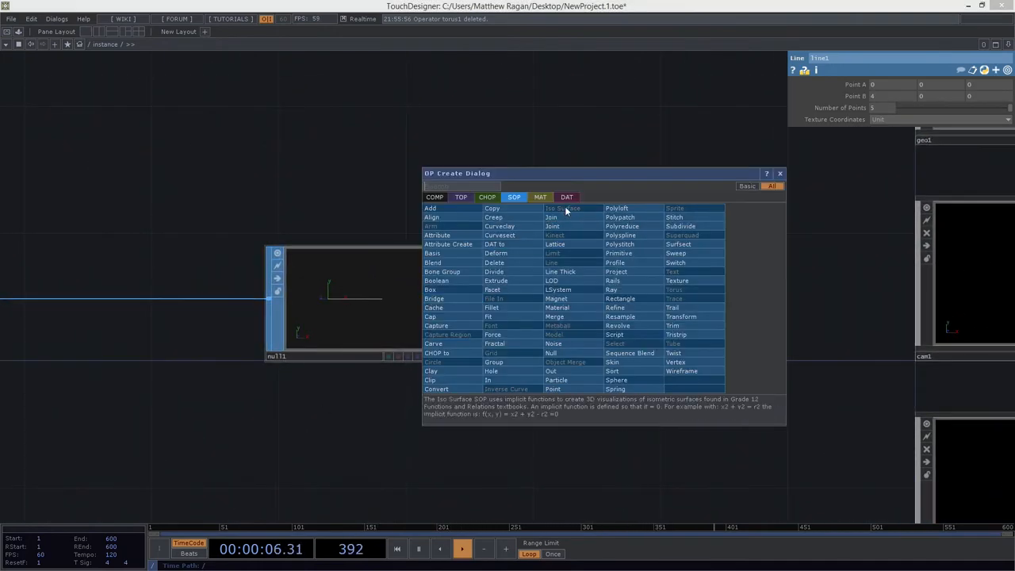
# - Add a SOP to DAT reading null1 followed by a Null DAT, then select geo1
pyautogui.click(566, 197)
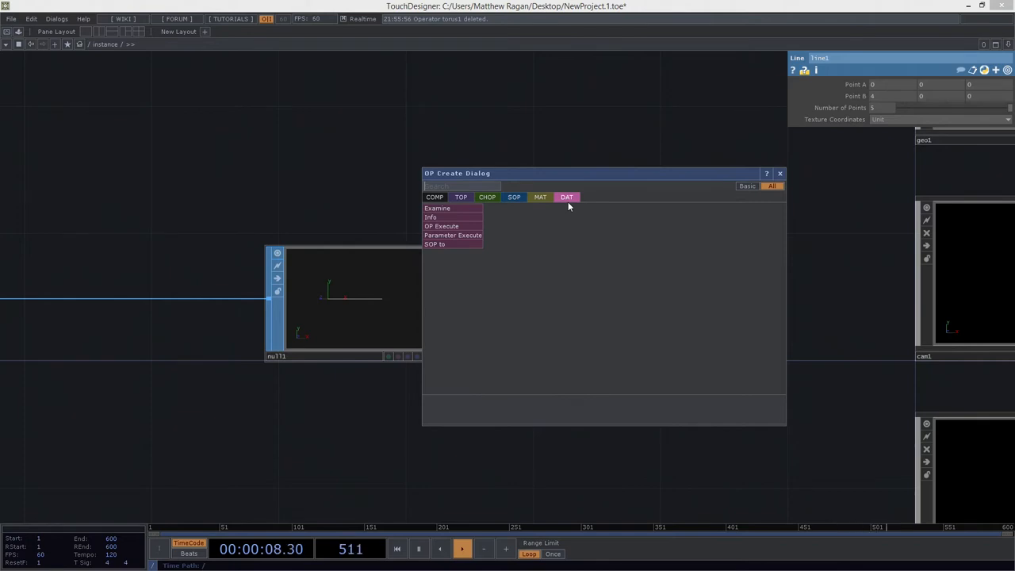
pyautogui.moveTo(553, 206)
pyautogui.write('nul')
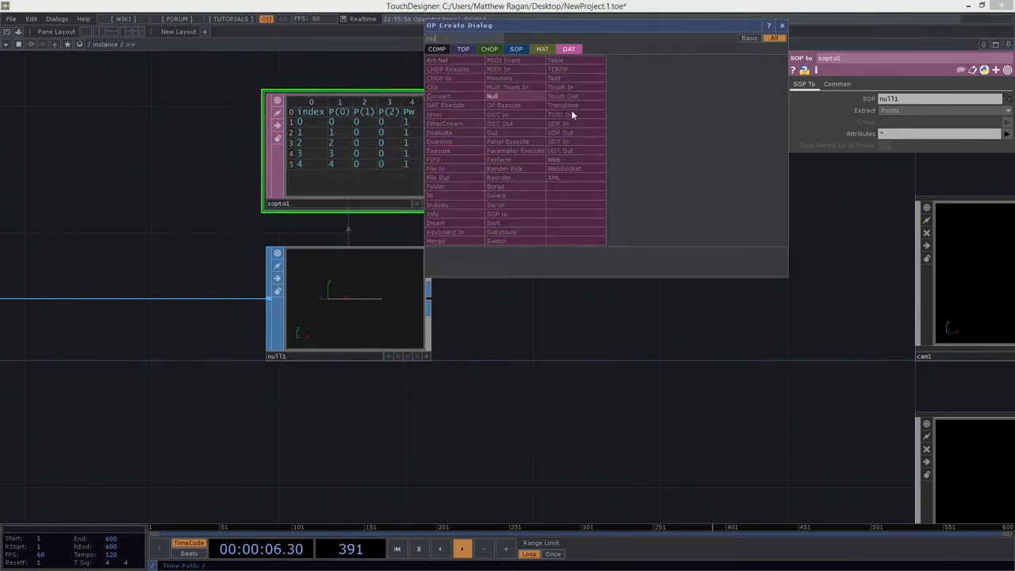
pyautogui.click(492, 97)
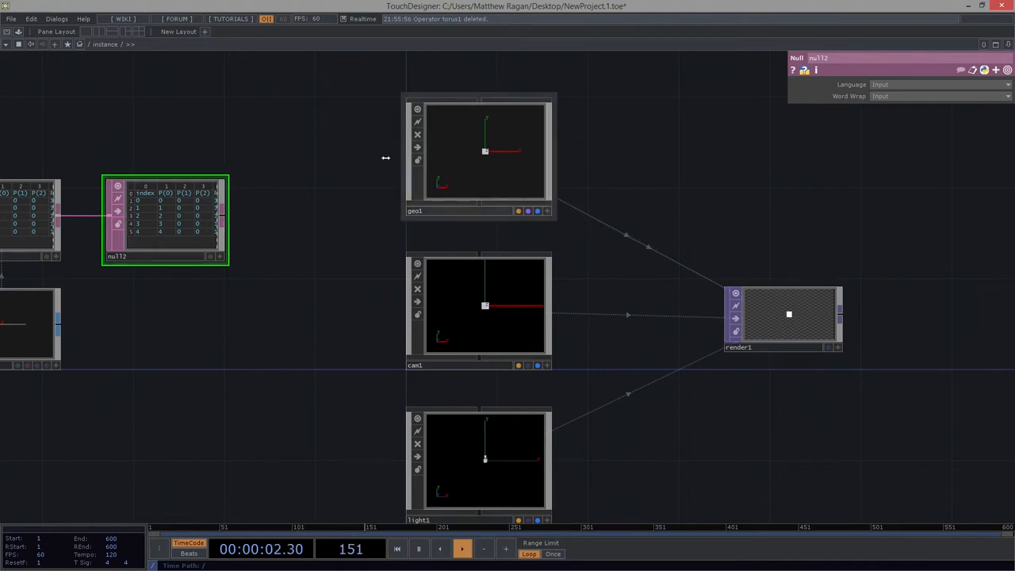
pyautogui.click(479, 156)
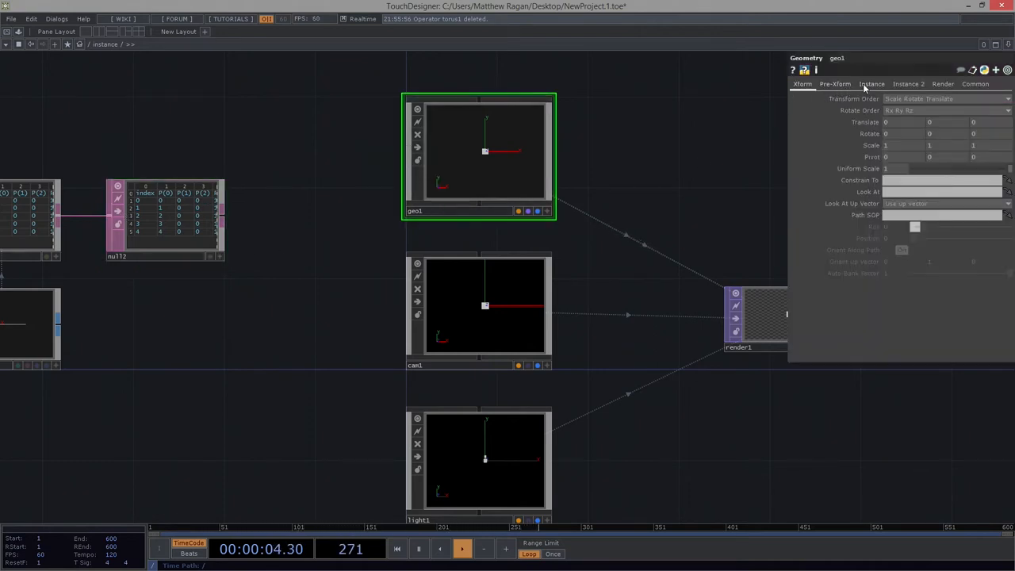
# - Turn Instancing On for geo1 using null2's tx, ty, tz columns
pyautogui.click(873, 82)
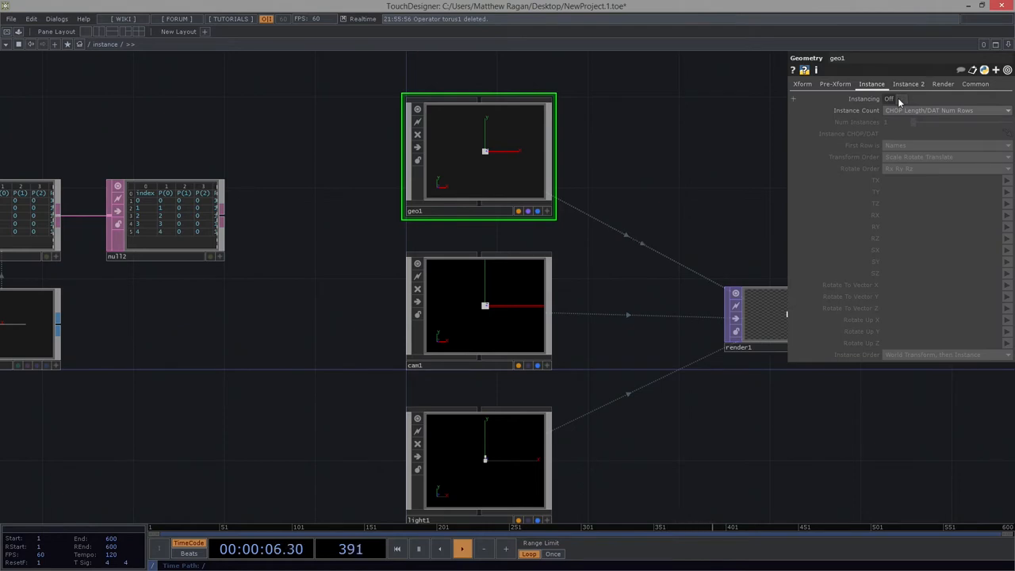
pyautogui.click(890, 98)
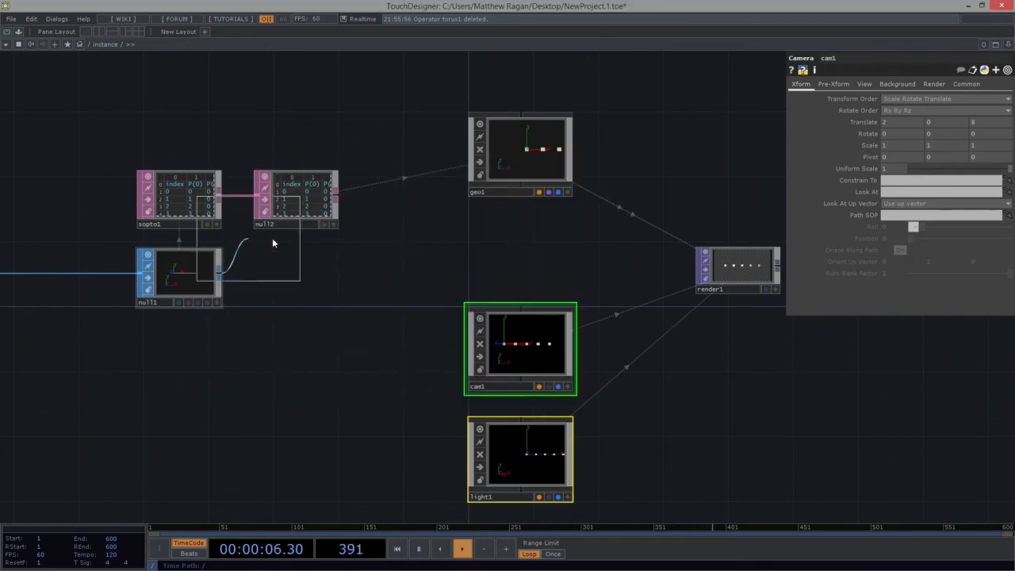
# - Add geo2 and a Constant MAT, placing constant1 beside the geometry nodes
pyautogui.click(520, 251)
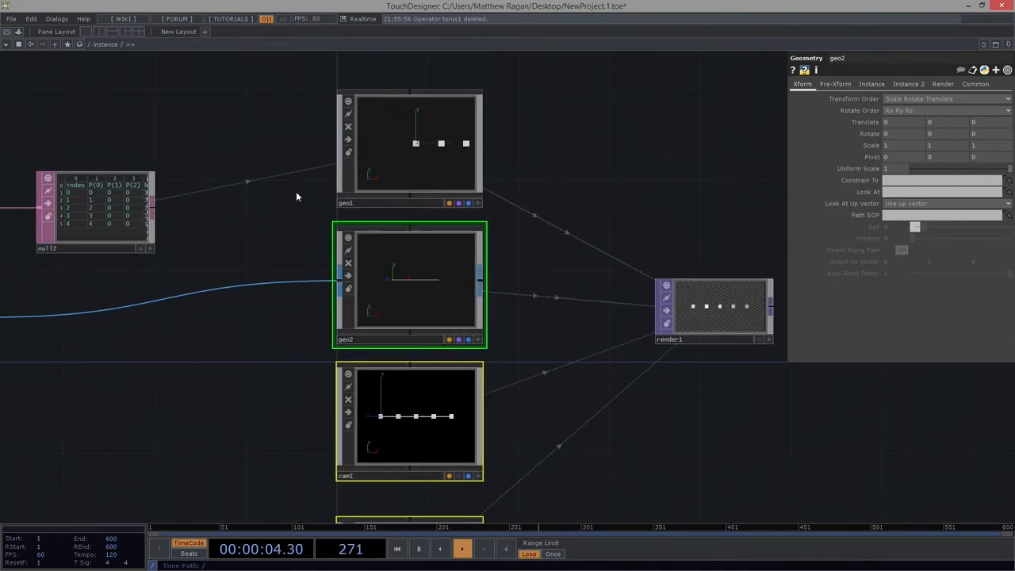
pyautogui.click(151, 121)
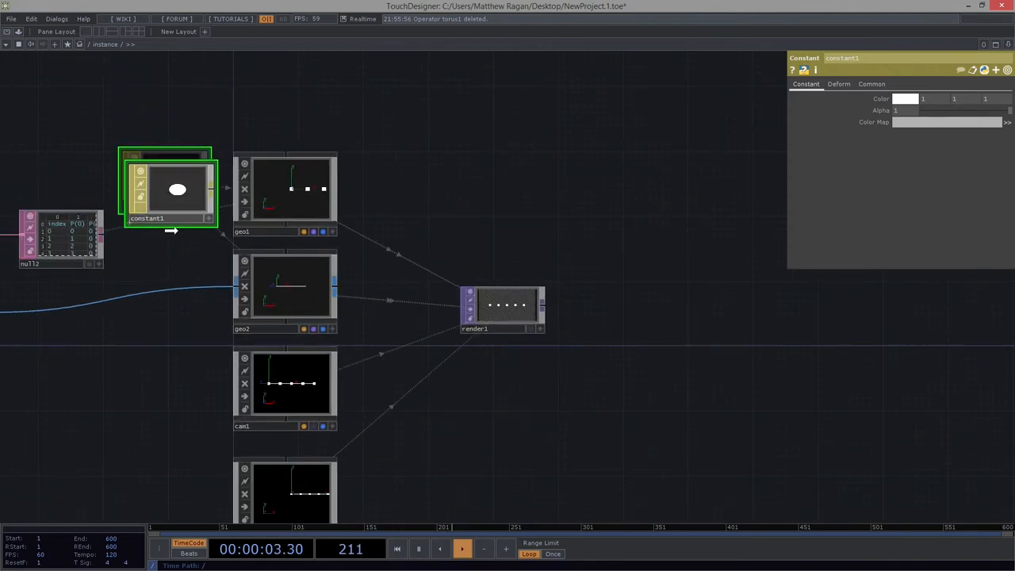
pyautogui.moveTo(168, 187); pyautogui.dragTo(165, 355)
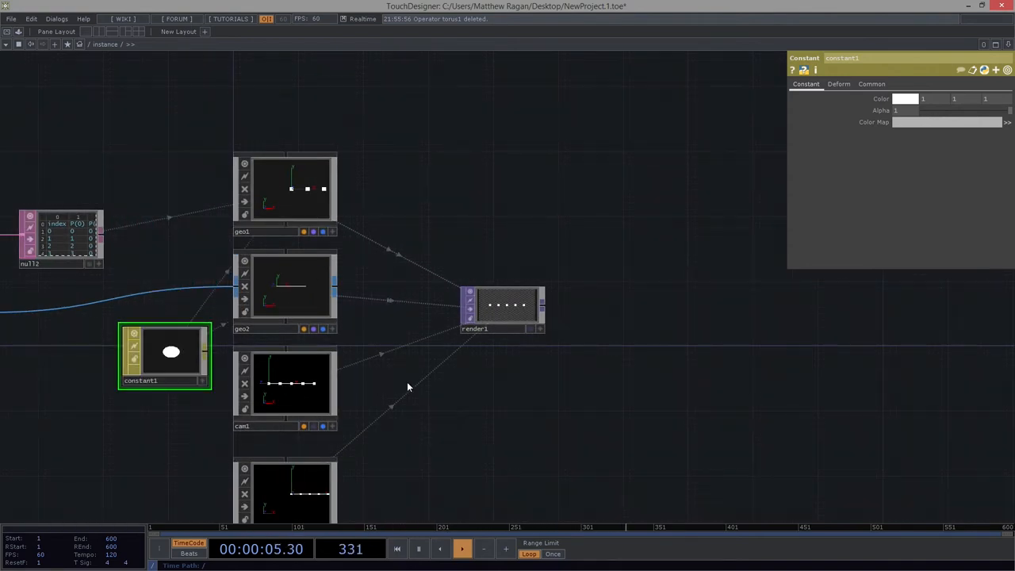
pyautogui.moveTo(165, 355); pyautogui.dragTo(172, 298)
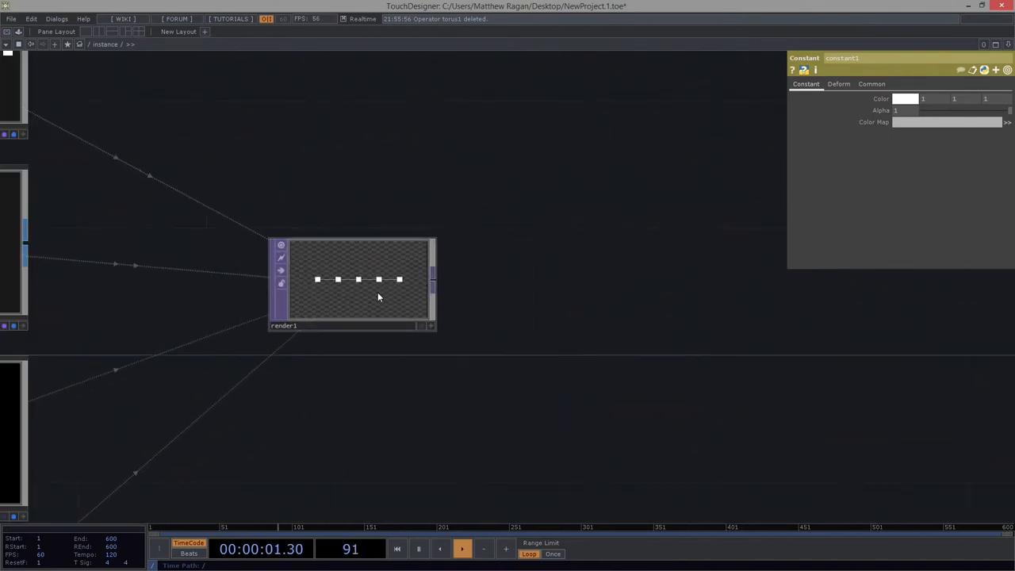
# - View render1's output in its own floating window
pyautogui.rightClick(378, 299)
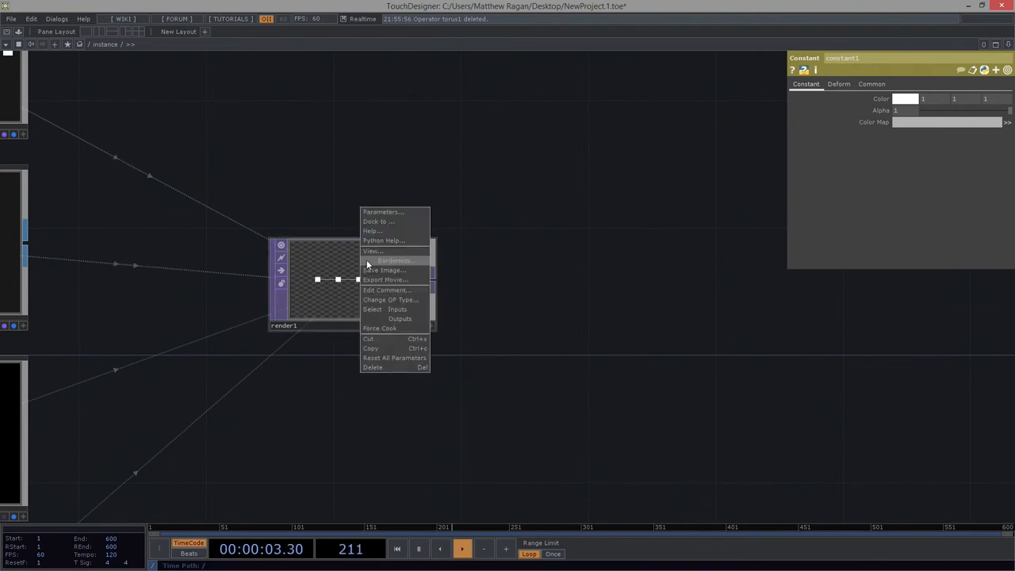
pyautogui.click(372, 250)
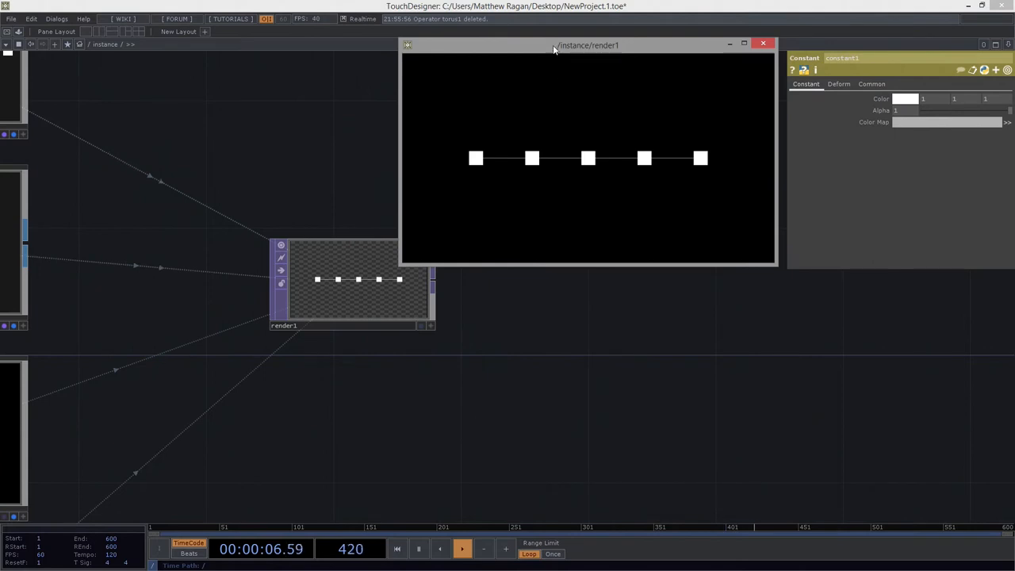
# - Insert a Noise SOP on the line1–null1 wire, moving the render preview aside
pyautogui.moveTo(587, 45); pyautogui.dragTo(776, 292)
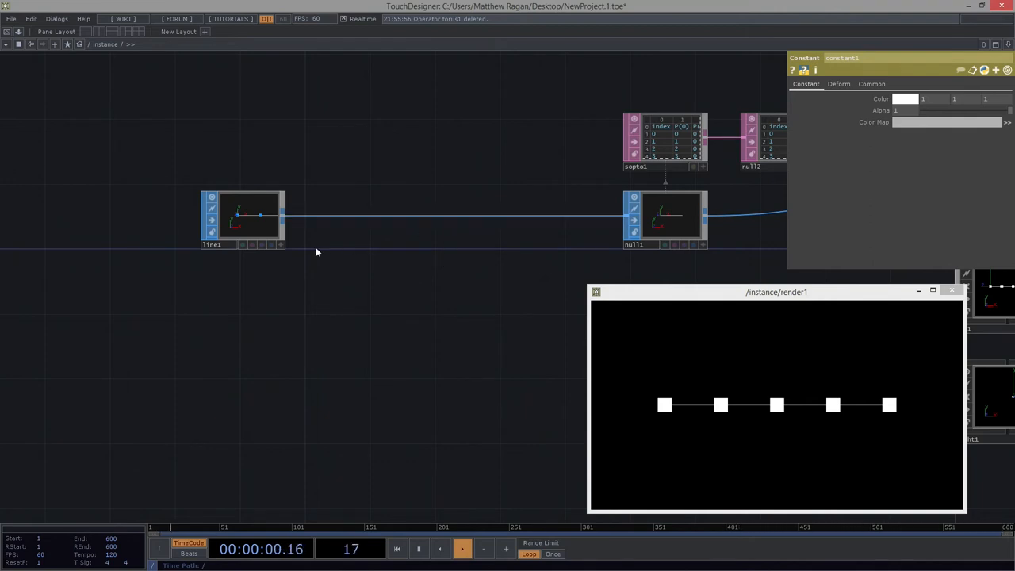
pyautogui.rightClick(452, 182)
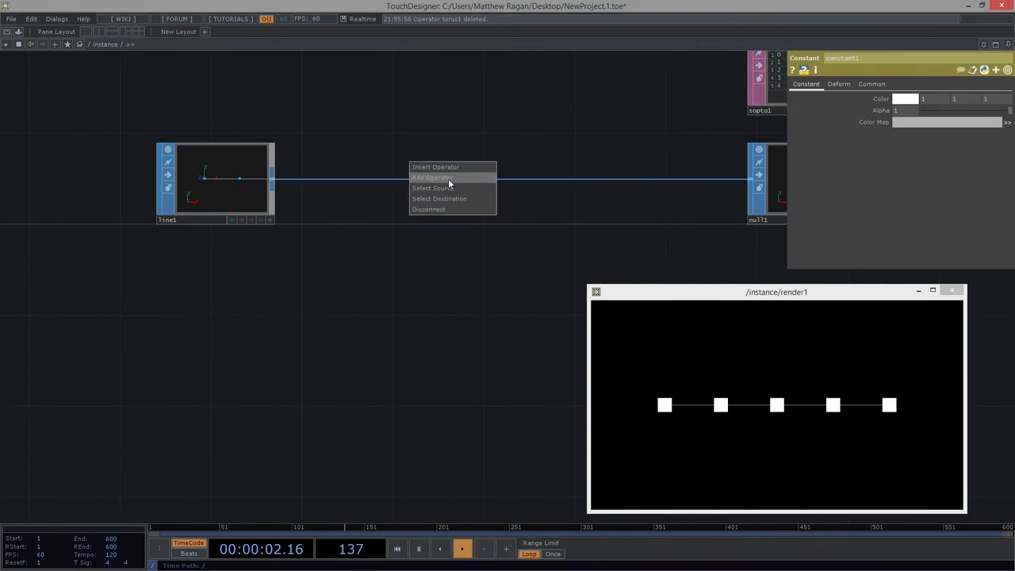
pyautogui.click(431, 178)
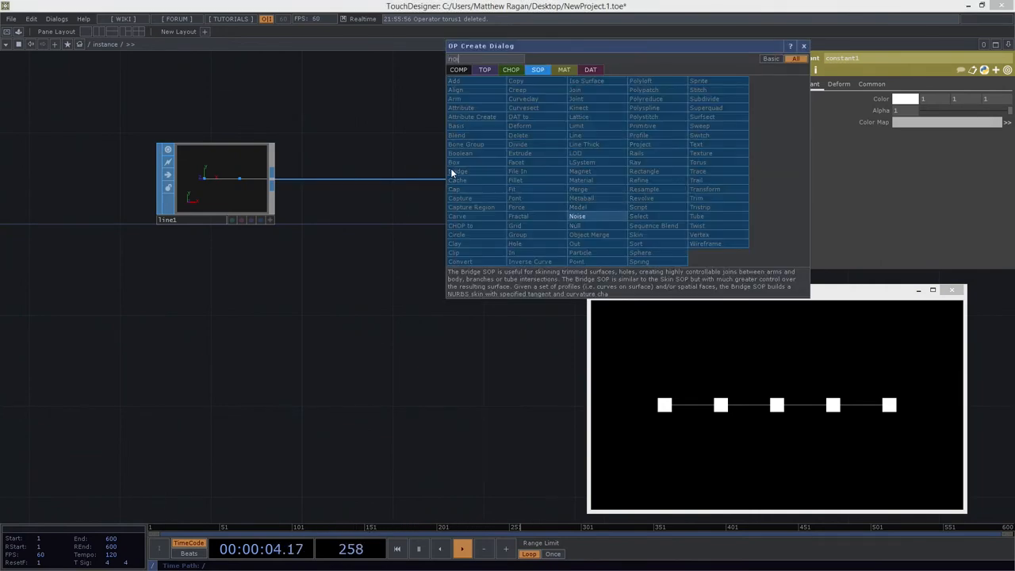
pyautogui.click(578, 216)
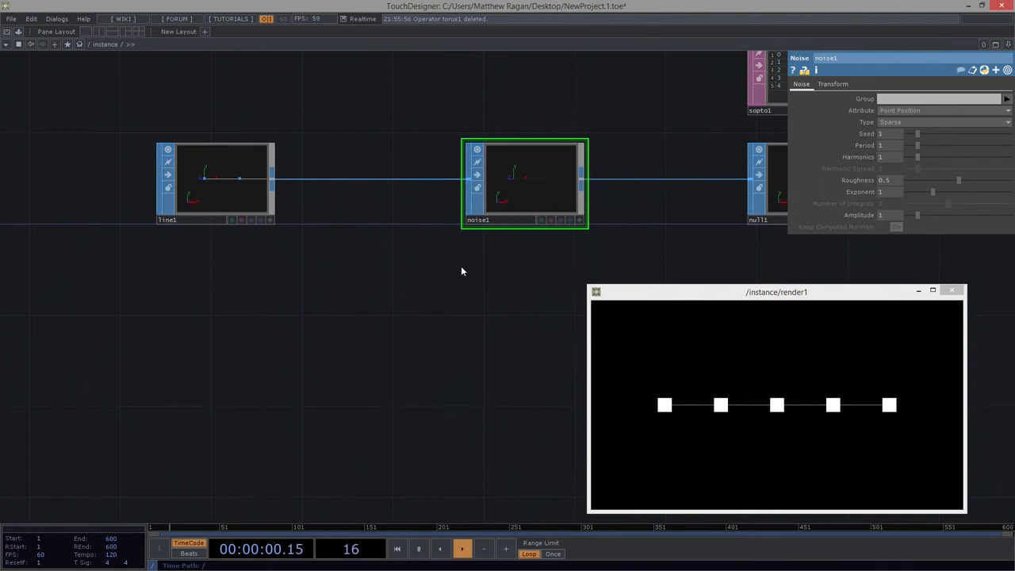
pyautogui.click(216, 183)
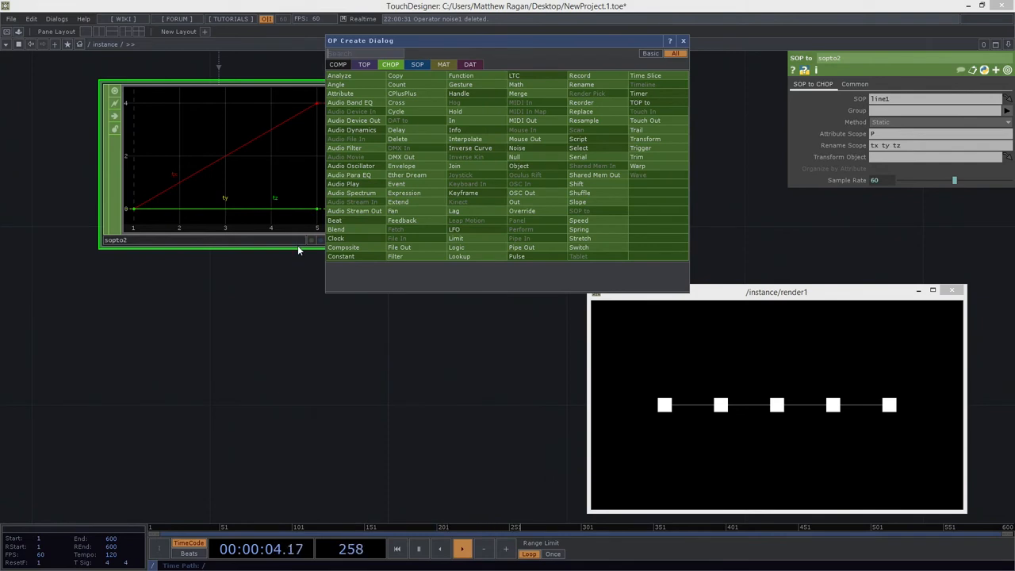
pyautogui.moveTo(346, 157)
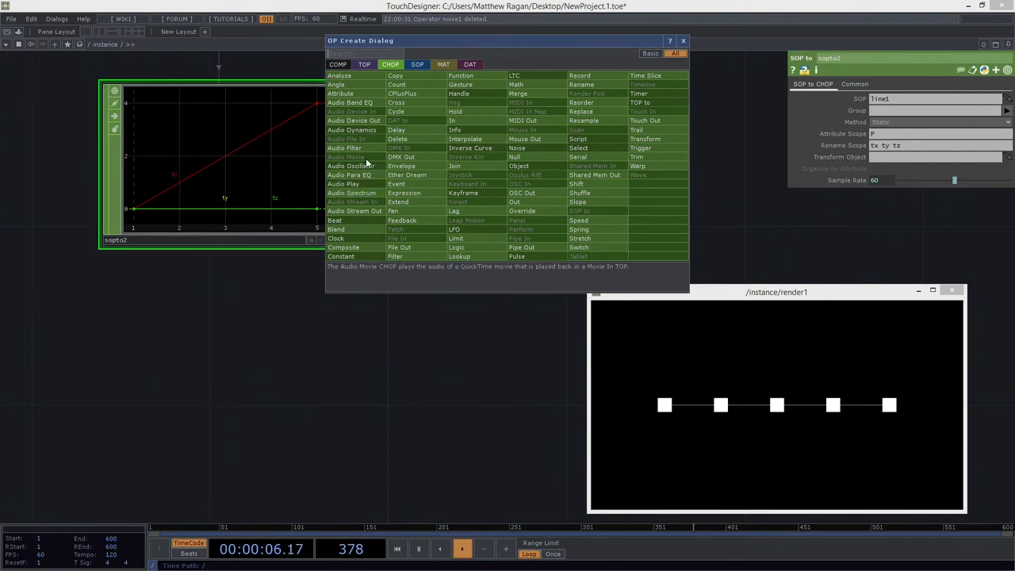
# - Search 'nul' in the OP Create Dialog for the next operator after sopto1
pyautogui.write('nul')
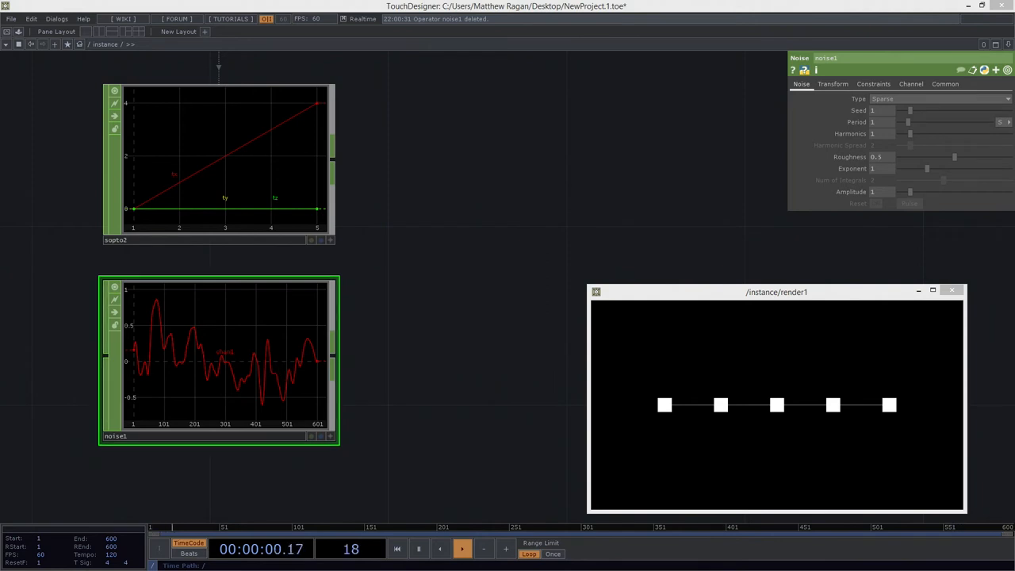
pyautogui.moveTo(387, 352)
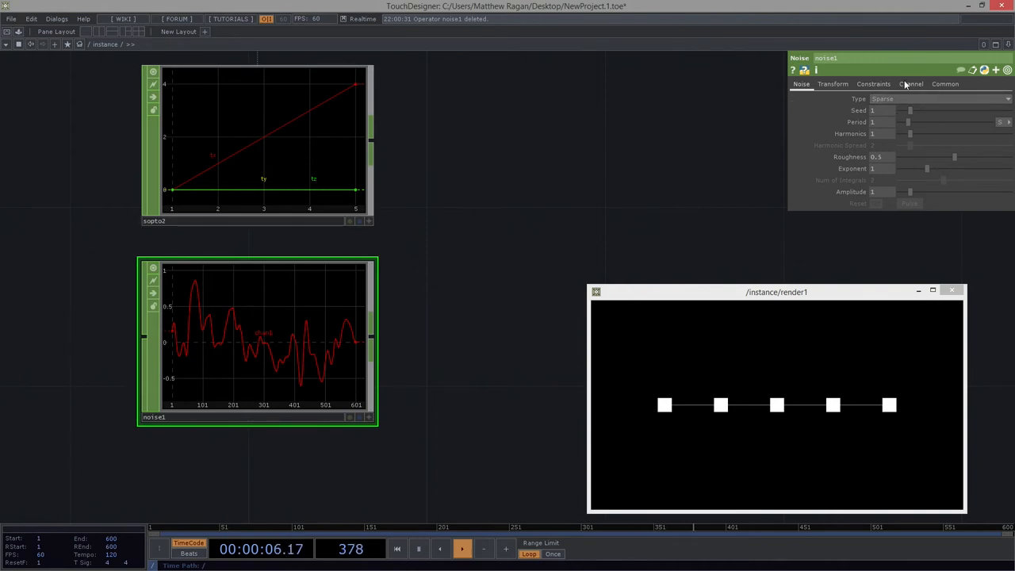
# - Set noise1's channel End to op('sopto1').numSamples - 1 so its length matches the line's samples
pyautogui.click(911, 83)
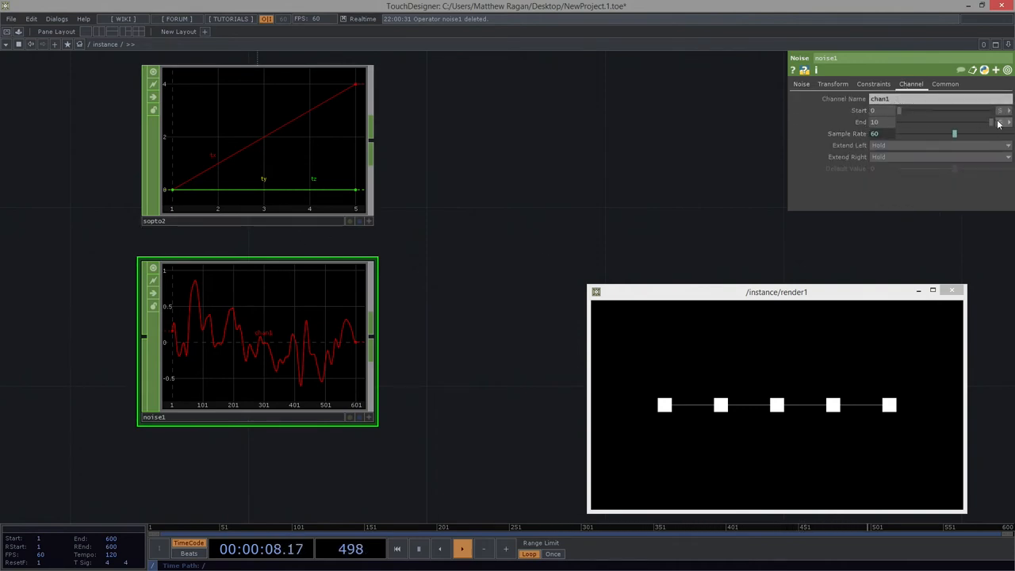
pyautogui.click(999, 121)
pyautogui.write("op('sopto2').numSamples - 1")
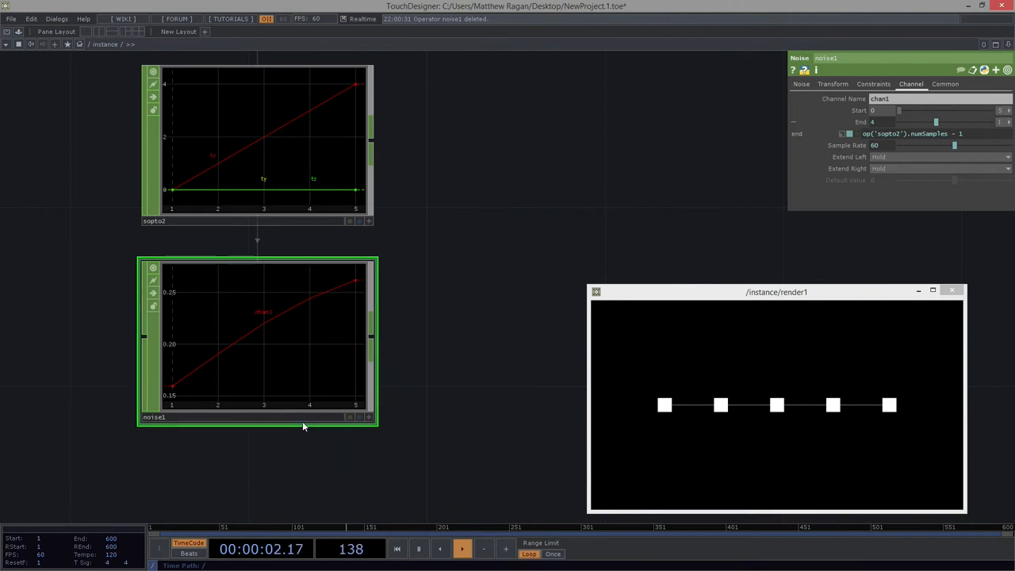
# - Adjust noise1's period for a new shape and rename its channel to t[xyz] for tx, ty, tz
pyautogui.click(801, 84)
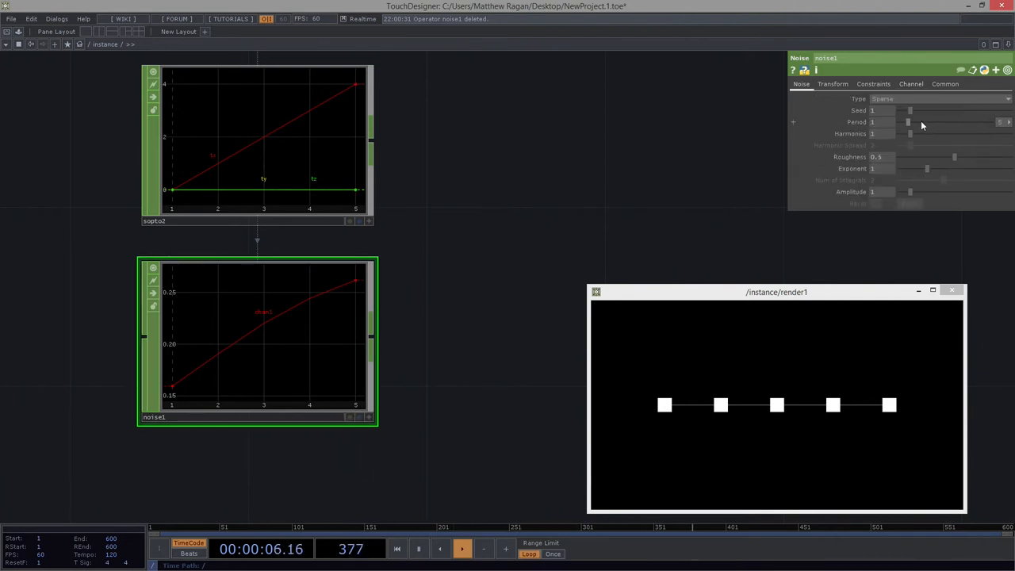
pyautogui.moveTo(911, 122); pyautogui.dragTo(898, 122)
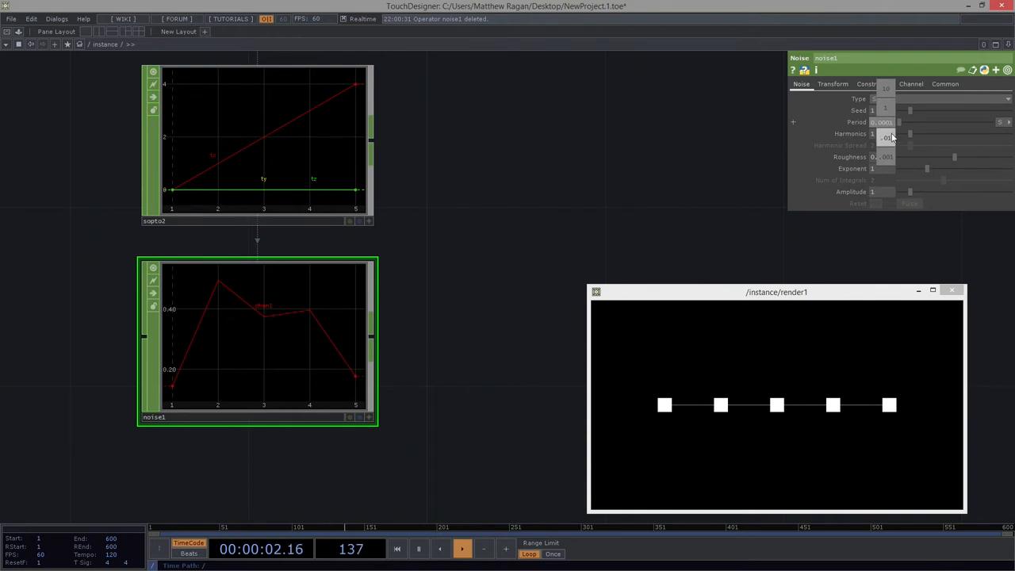
pyautogui.click(873, 85)
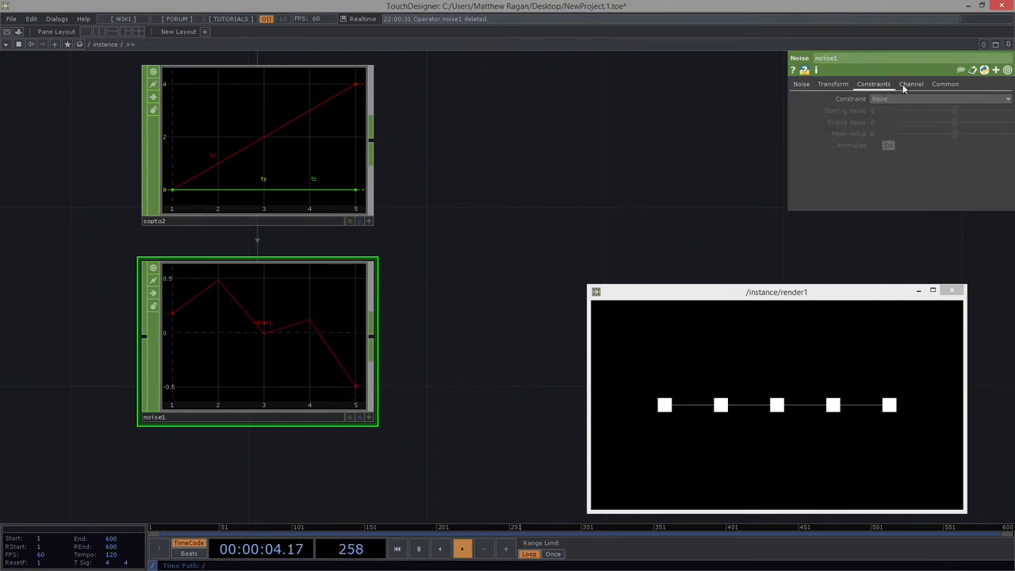
pyautogui.click(910, 84)
pyautogui.write('t[xyz]')
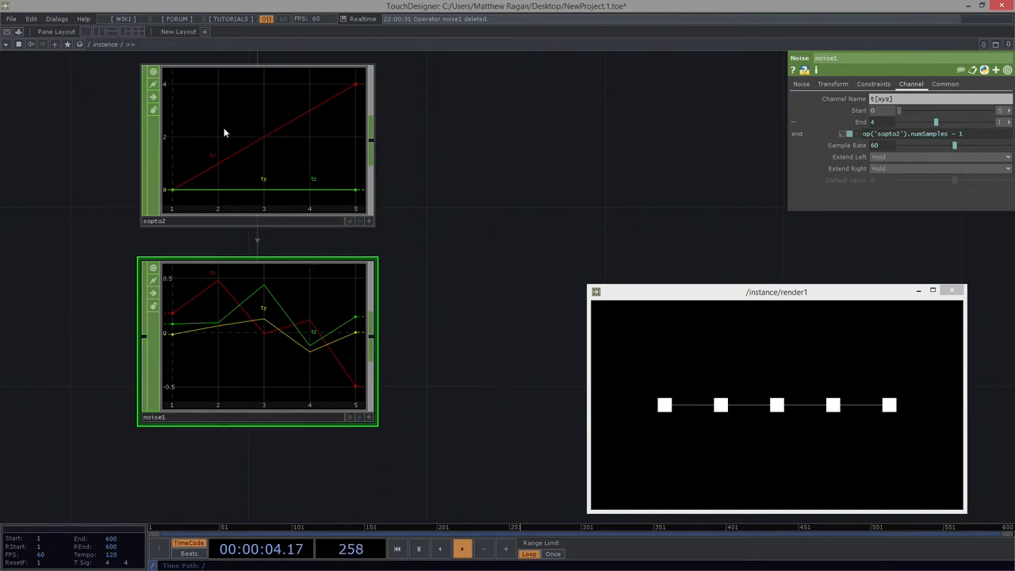
pyautogui.moveTo(596, 241)
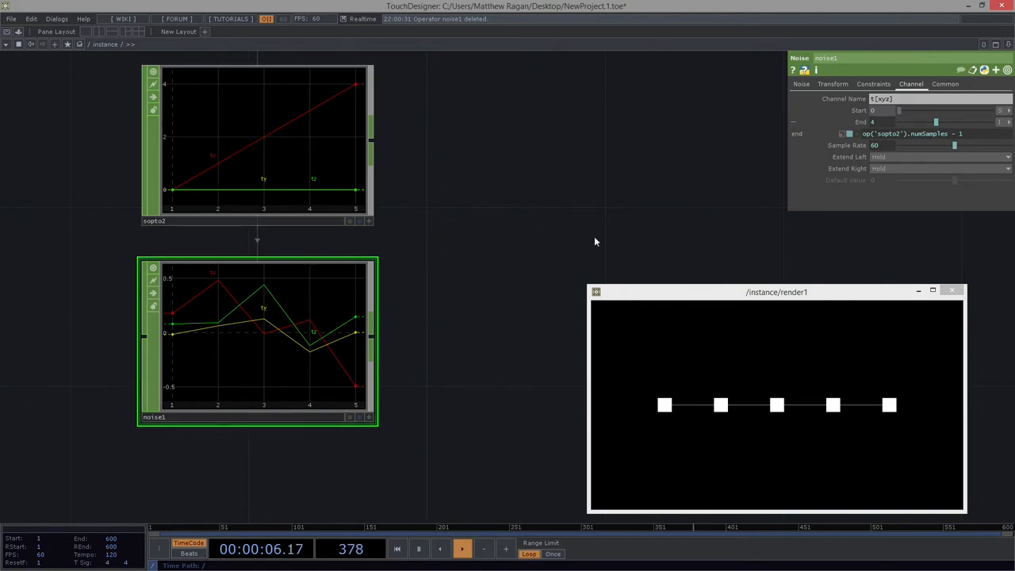
# - Show noise1's Transform page and select its translate parameter
pyautogui.click(832, 84)
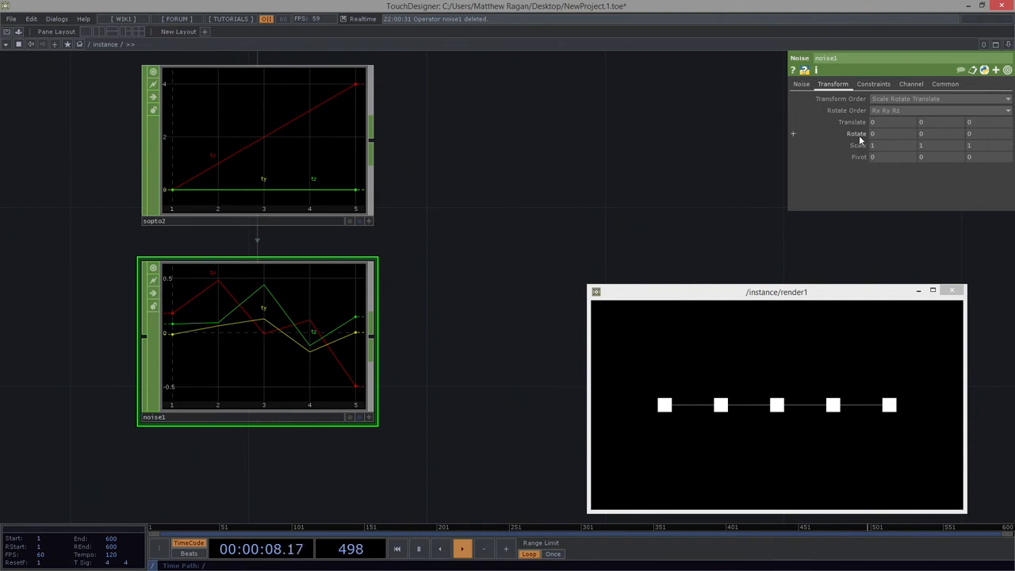
pyautogui.click(793, 121)
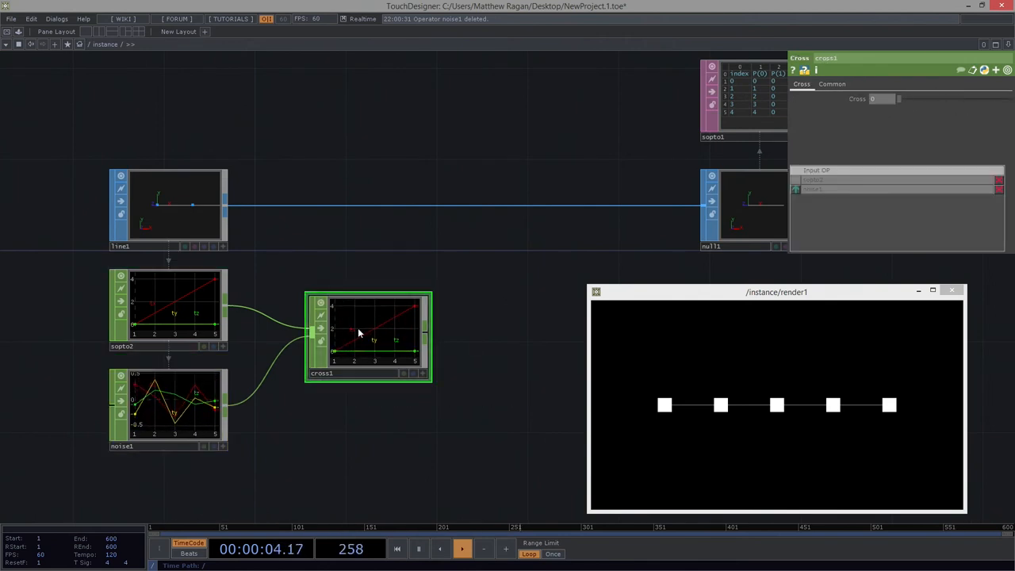
# - Add a Cross CHOP from sopto2 and noise1, drive noise Translate X by absTime.seconds * 0.1, add a CHOP to SOP
pyautogui.rightClick(514, 203)
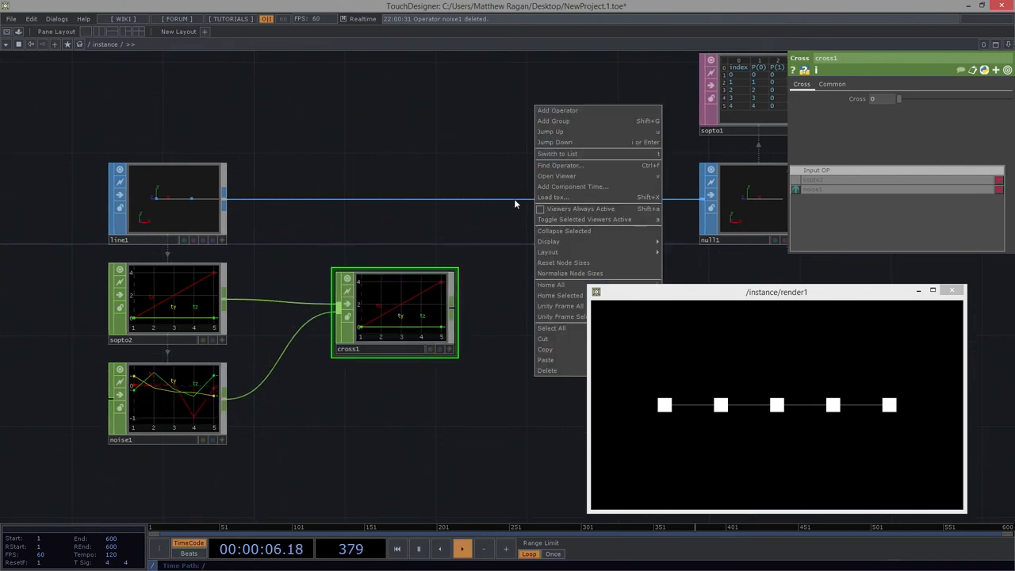
pyautogui.click(558, 111)
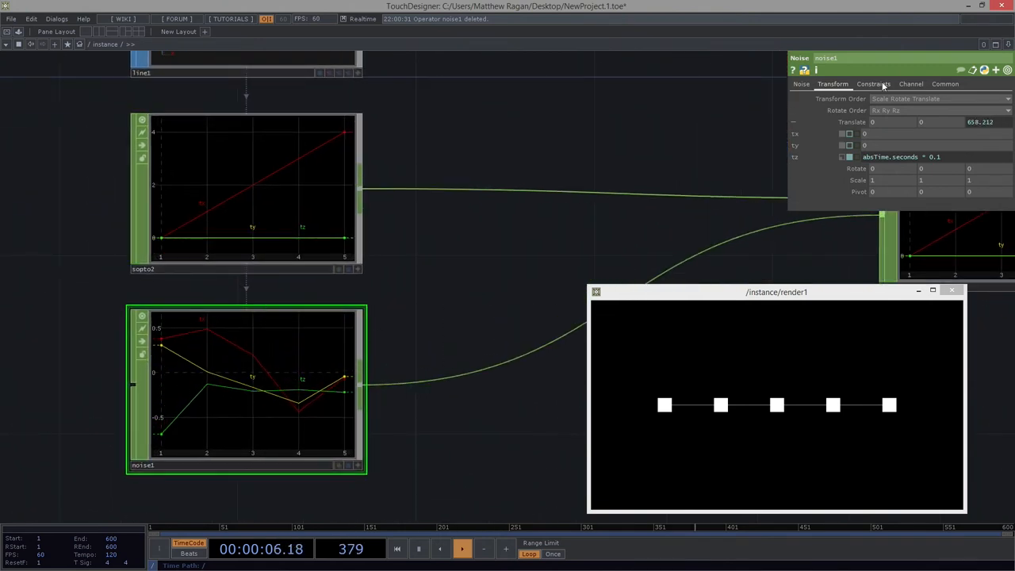
pyautogui.click(910, 84)
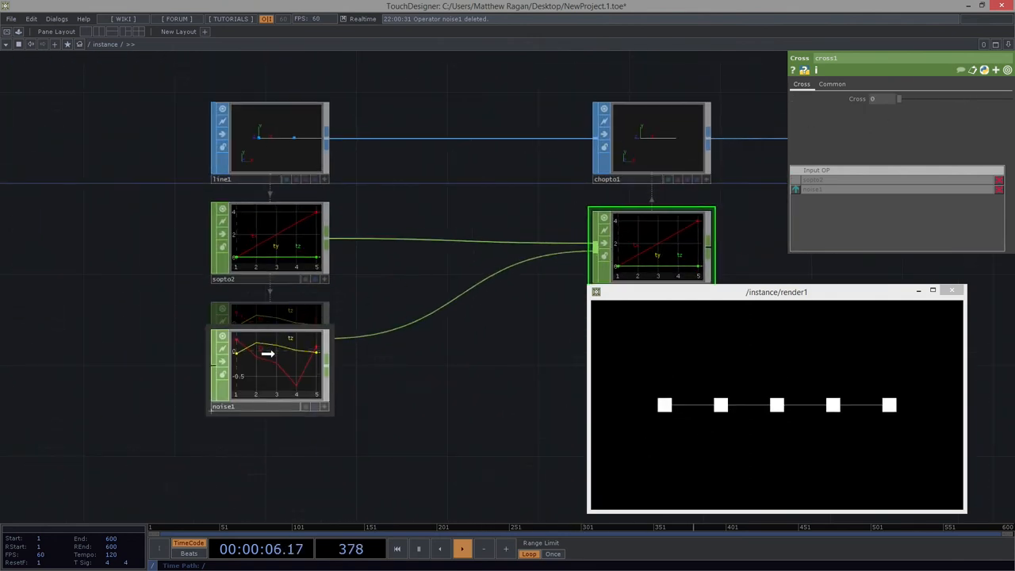
# - Choose Insert Operator on the wire from sopto2 to cross1 to bring up the CHOP list
pyautogui.rightClick(432, 230)
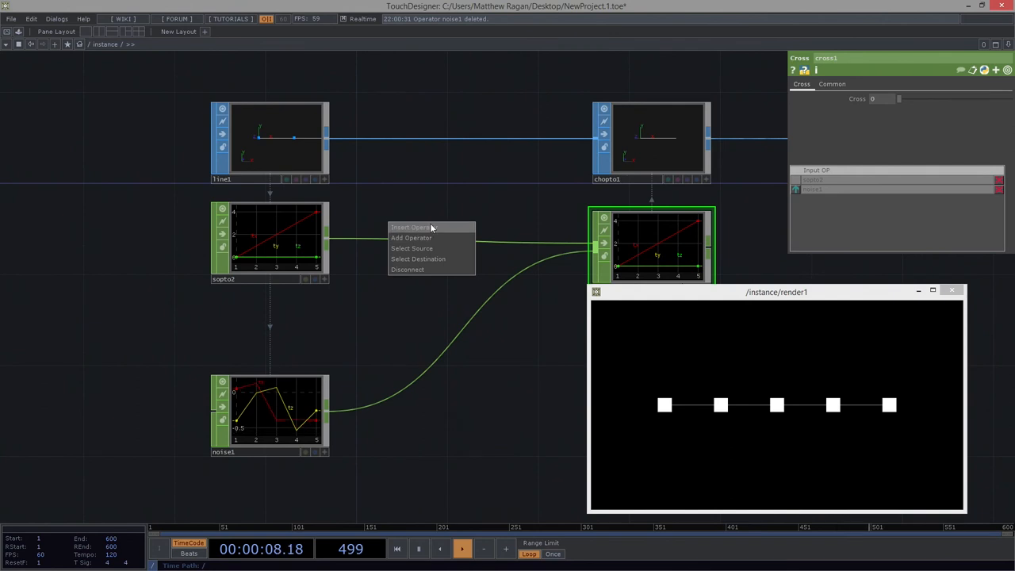
pyautogui.click(411, 238)
pyautogui.write('ma')
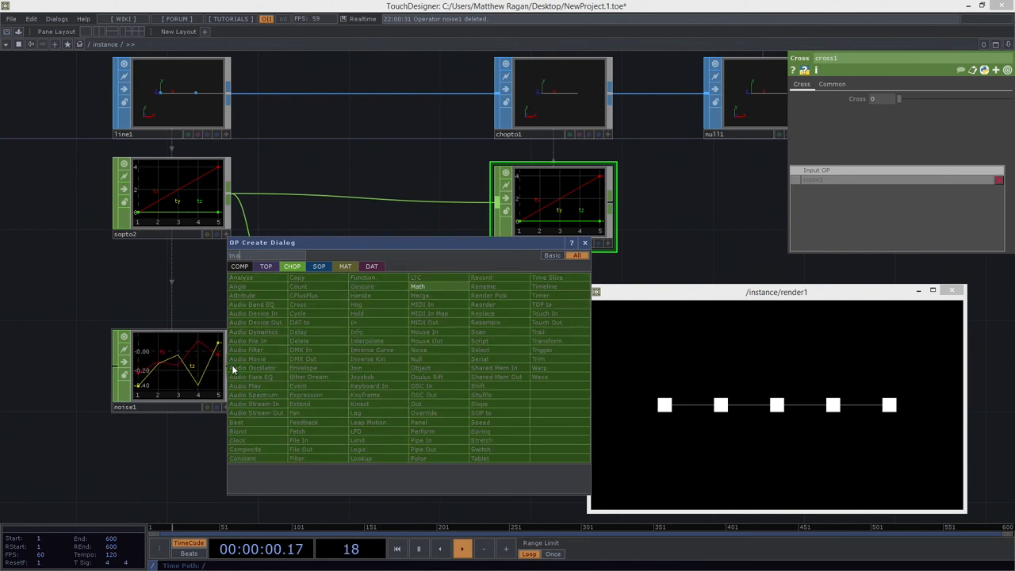
# - Insert a Select CHOP keeping only channel tx, then add an unconnected Merge CHOP
pyautogui.click(417, 286)
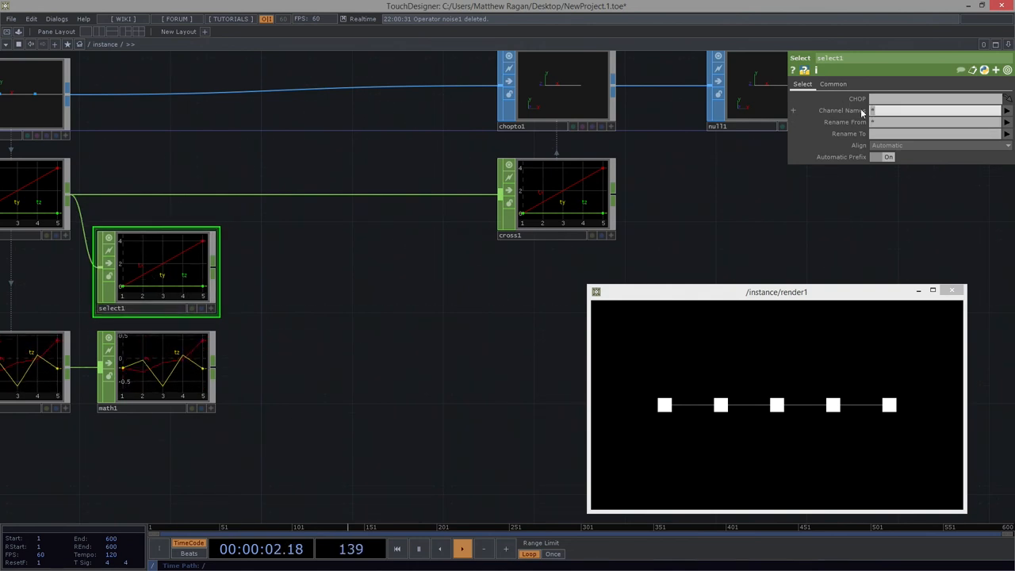
pyautogui.write('tx')
pyautogui.write('me')
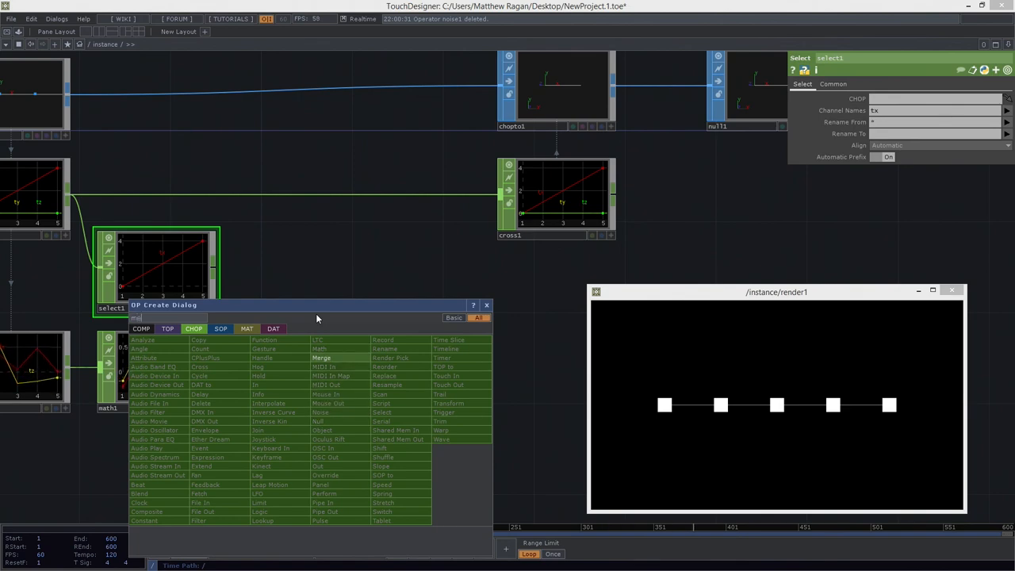
pyautogui.click(320, 359)
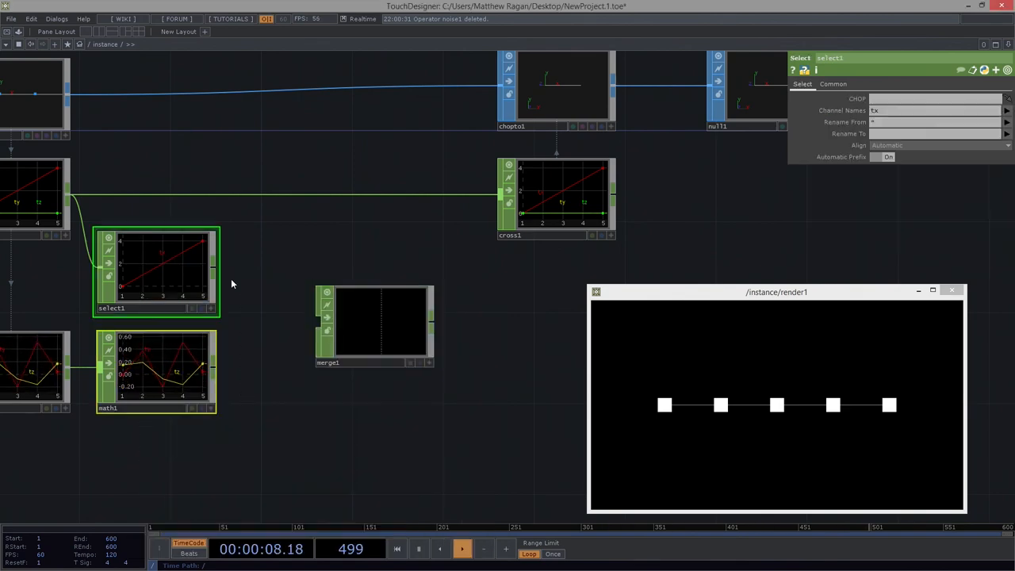